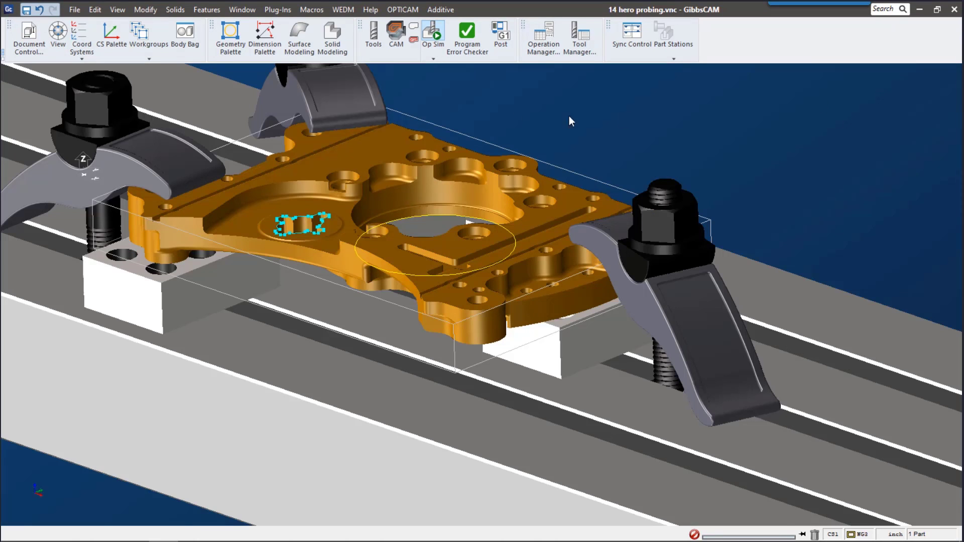
- Show the tool list and review Probing Tool #3, a 0.2 cylinder-type probe
click(372, 36)
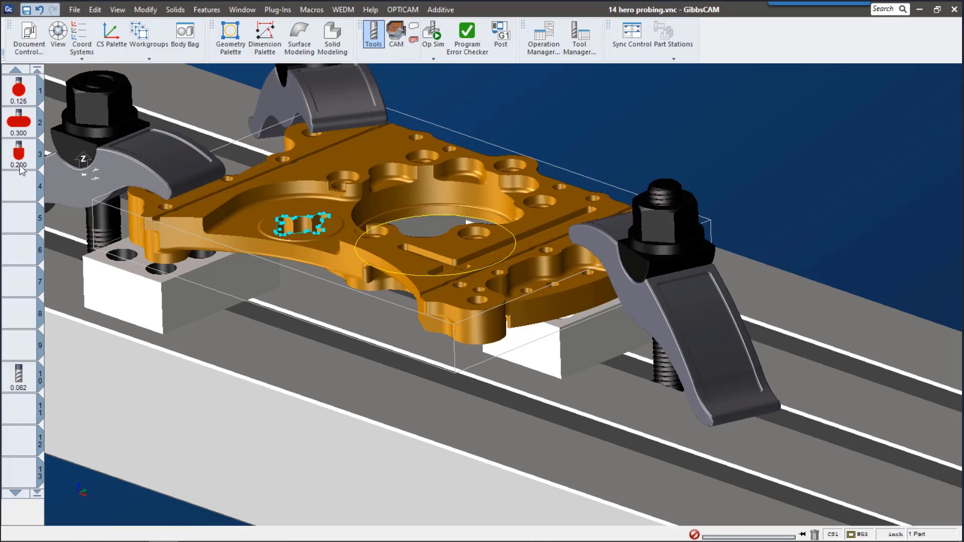
click(18, 154)
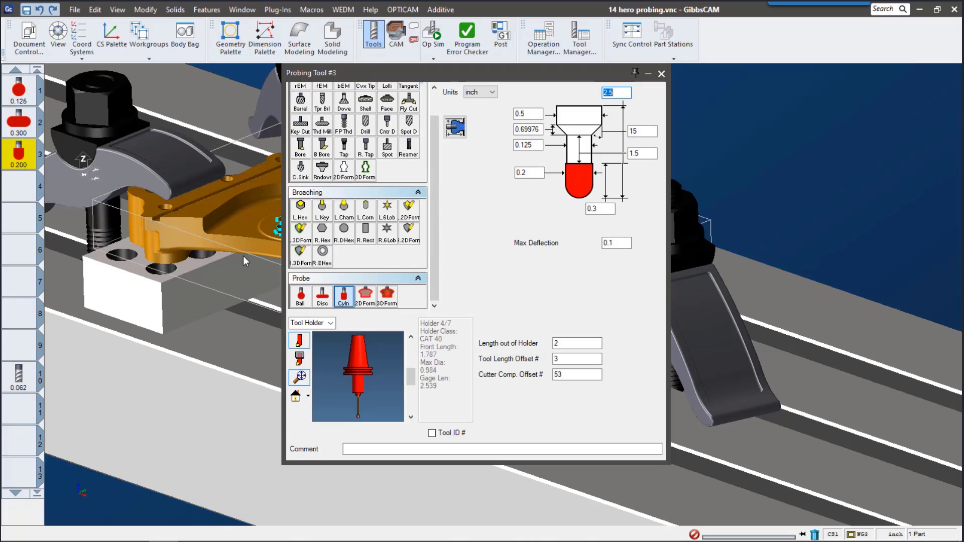
mouse_move(364, 299)
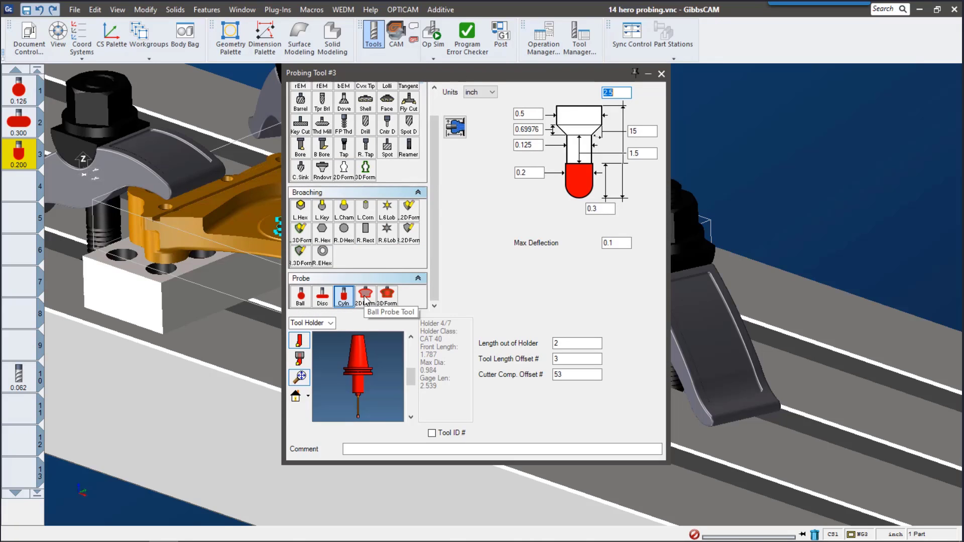
mouse_move(352, 187)
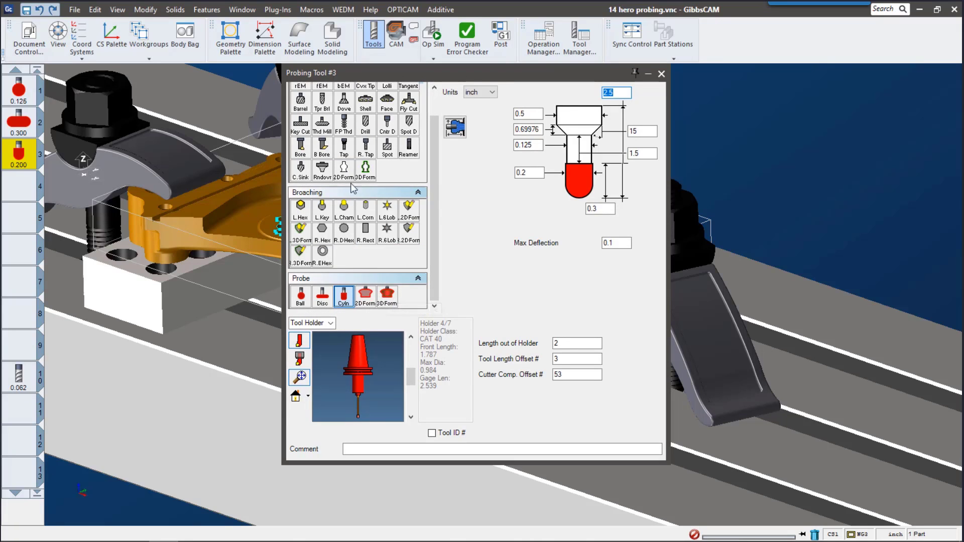
mouse_move(373, 176)
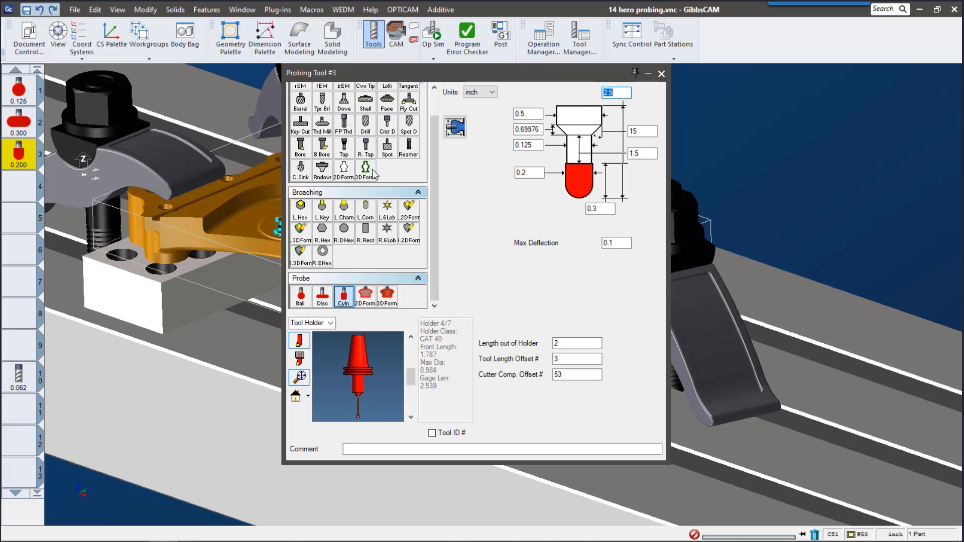
mouse_move(365, 170)
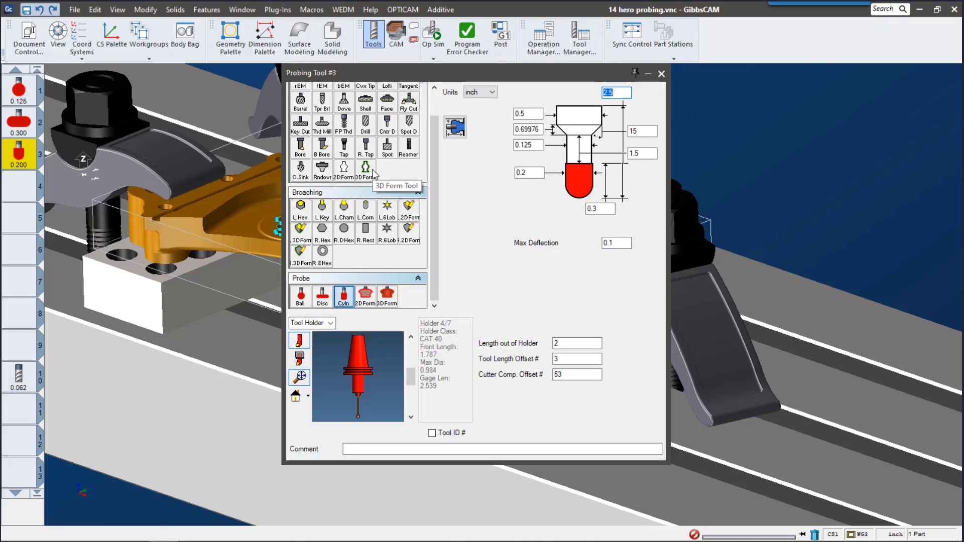
mouse_move(458, 283)
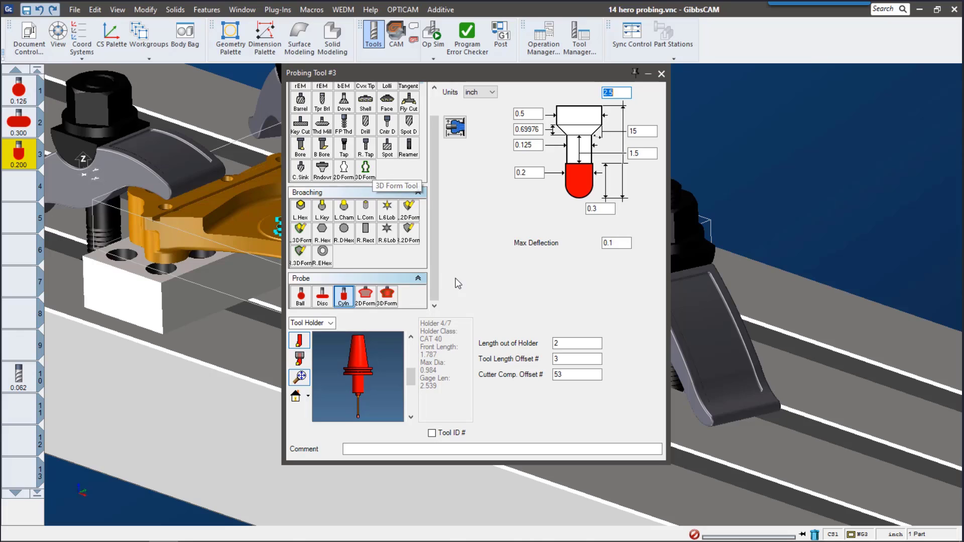
mouse_move(643, 88)
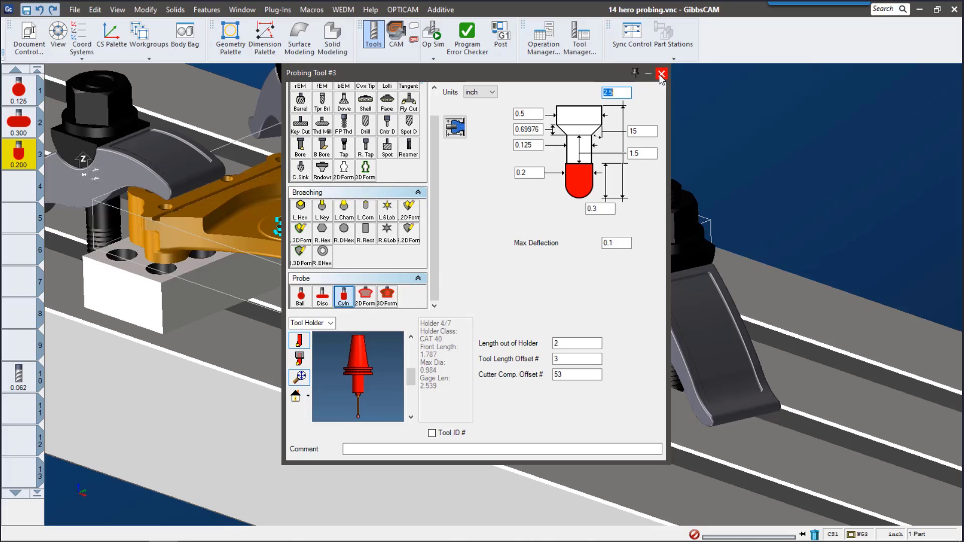
click(660, 73)
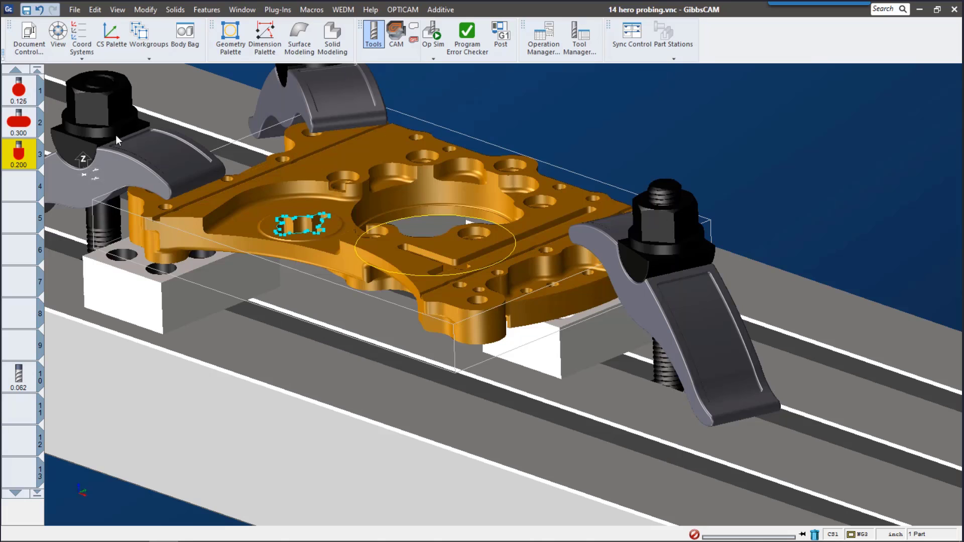
- Create a Basic Probing process for tool 1 using G-code pasted from the Notepad program
click(396, 34)
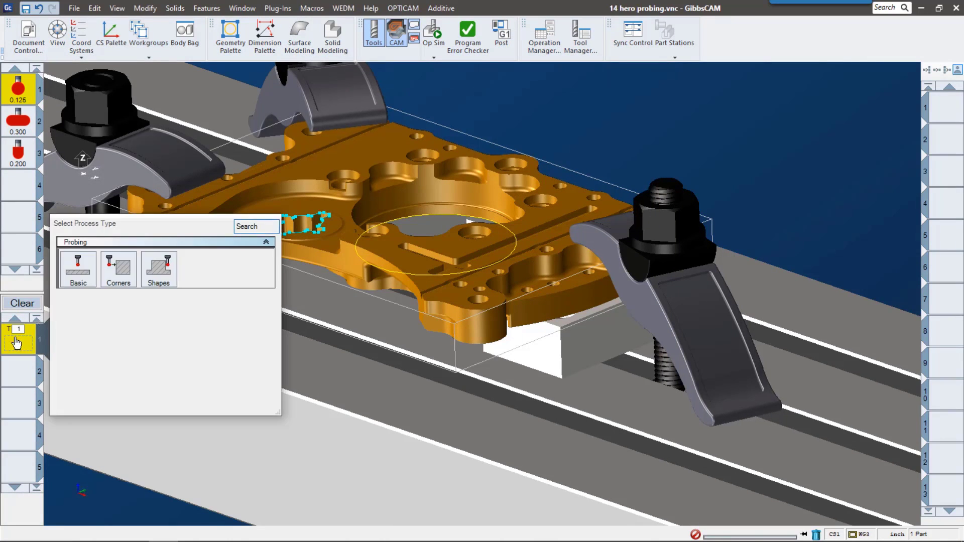
click(77, 269)
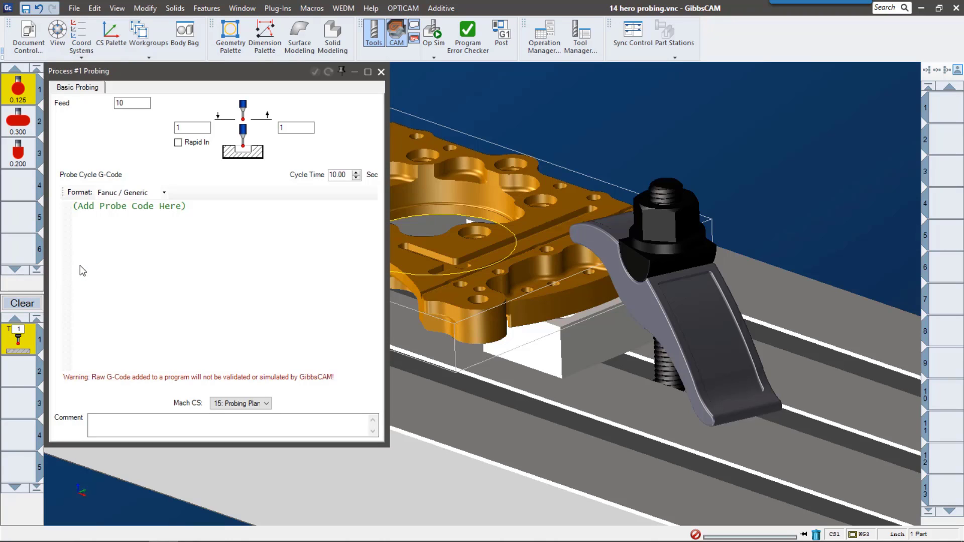
mouse_move(233, 263)
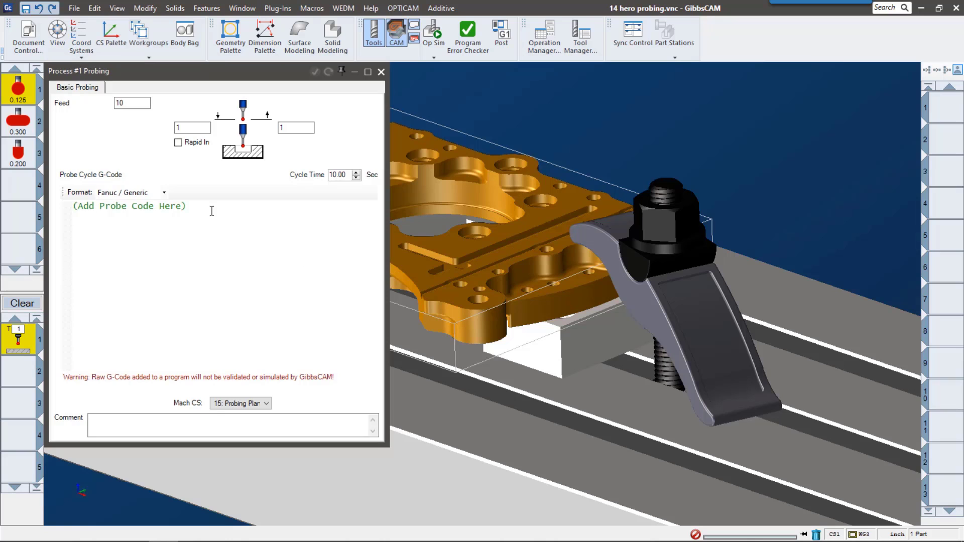
triple_click(129, 206)
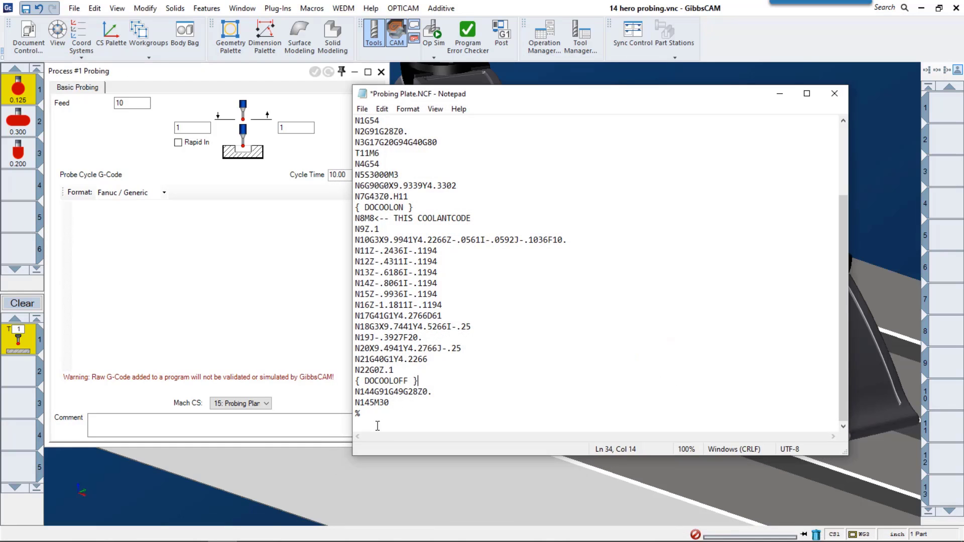
key(ctrl+a)
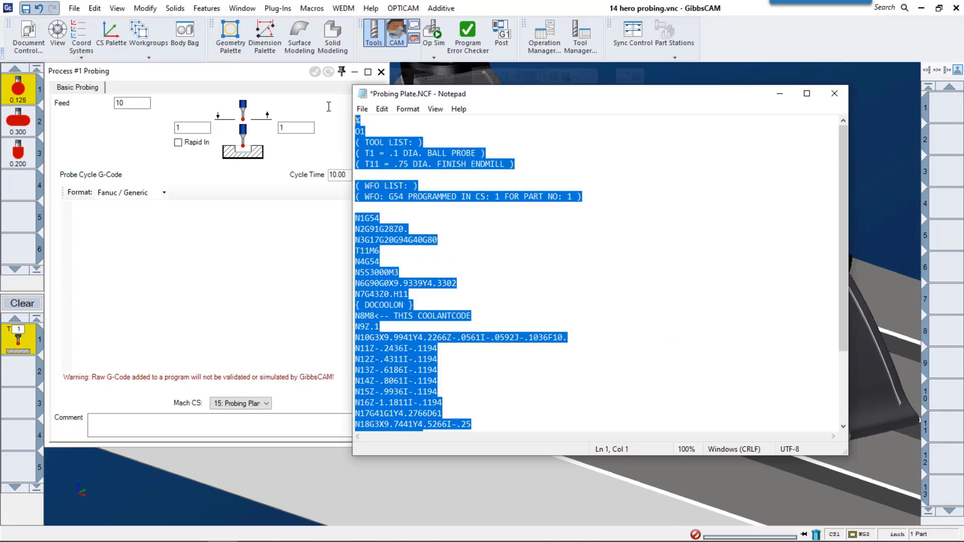
click(833, 93)
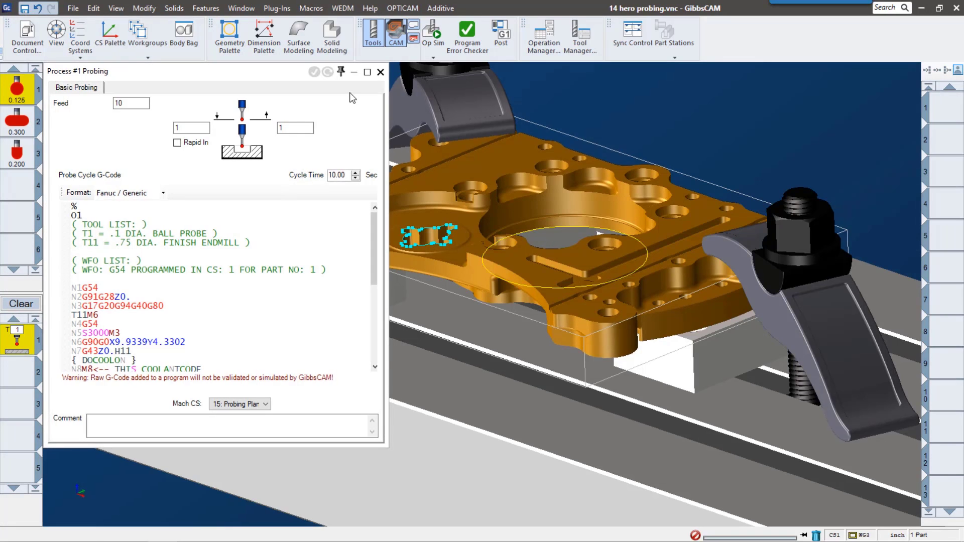
mouse_move(463, 296)
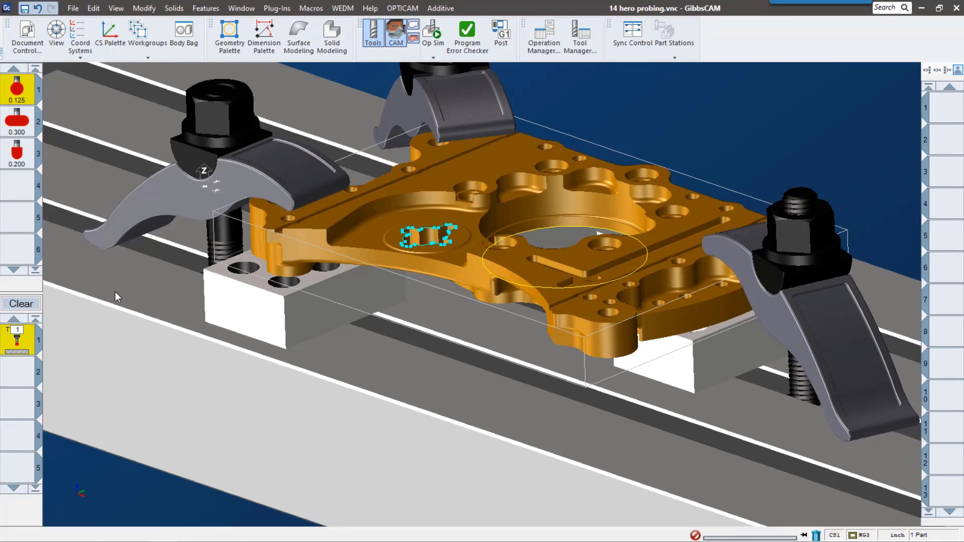
- Change process #1 to an outside-corner cycle on the lower-right corner, setting workfixture 1
right_click(18, 332)
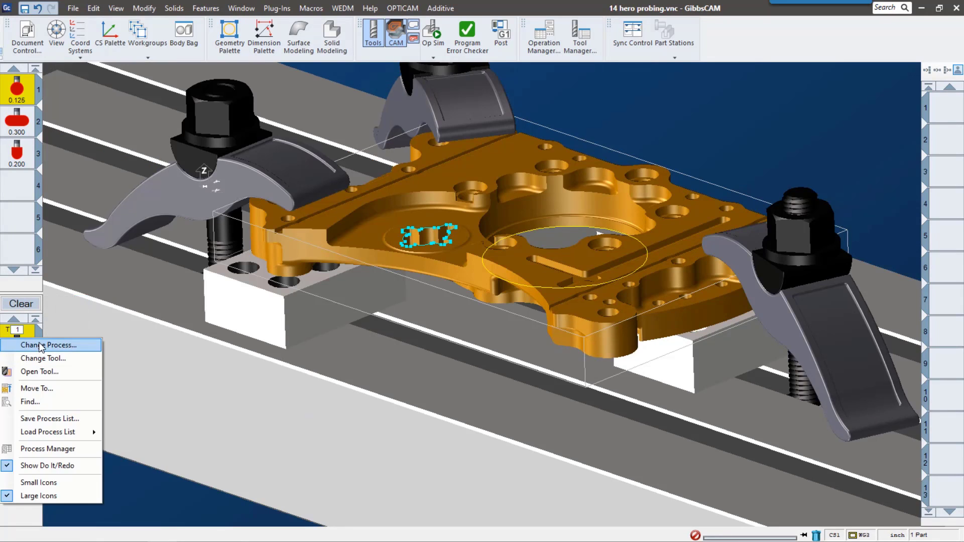
click(49, 345)
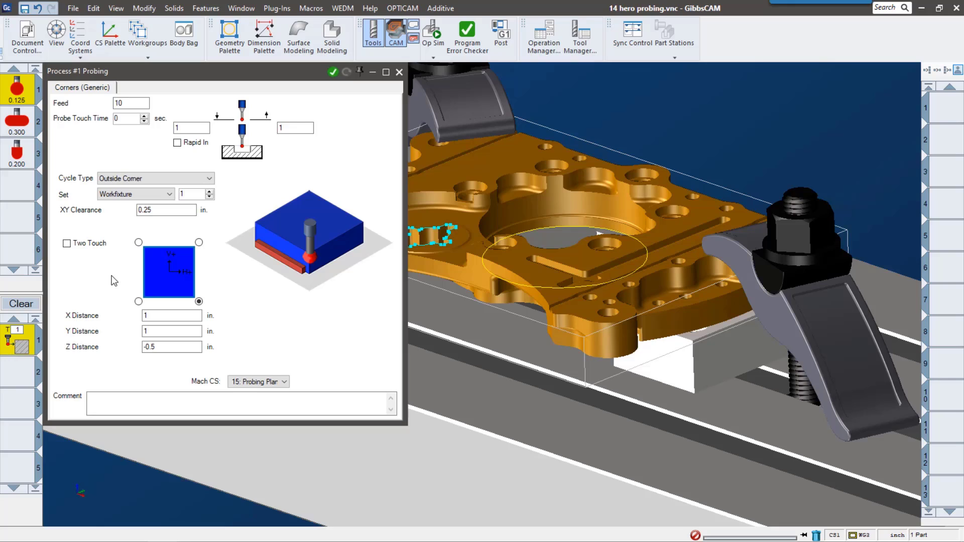
click(138, 301)
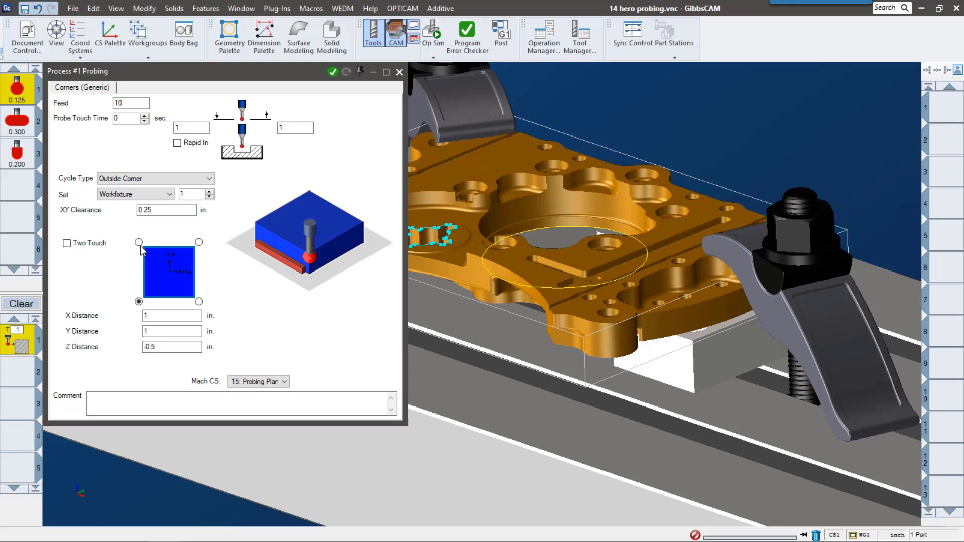
click(138, 242)
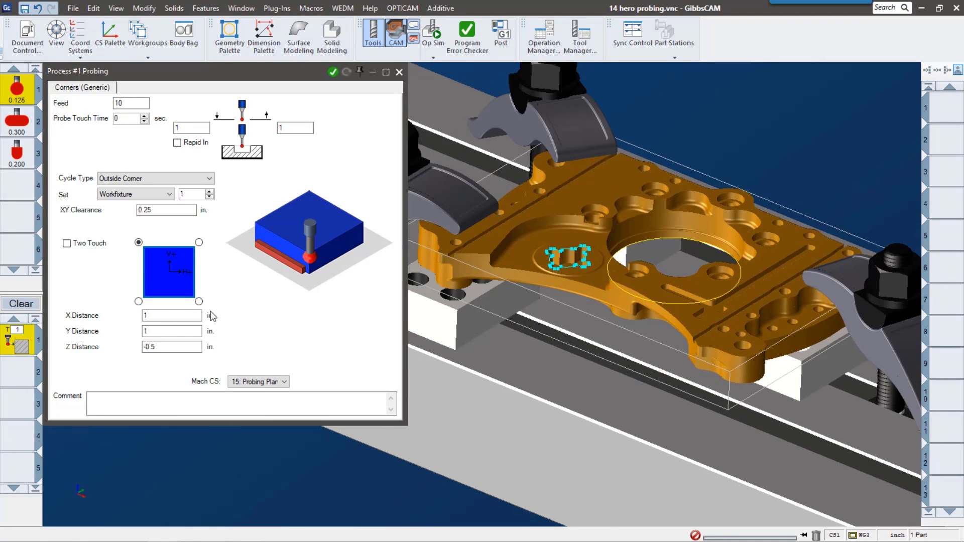
click(199, 301)
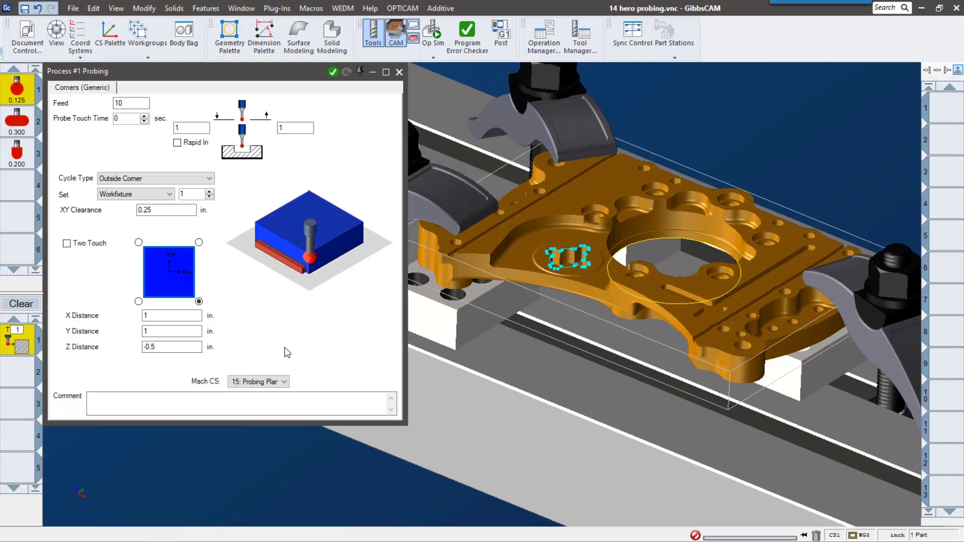
mouse_move(291, 233)
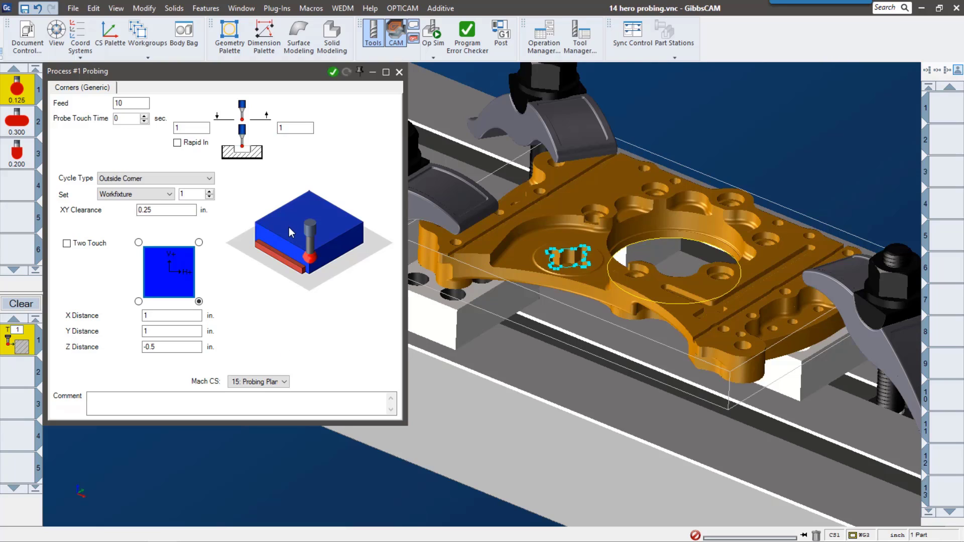
mouse_move(176, 192)
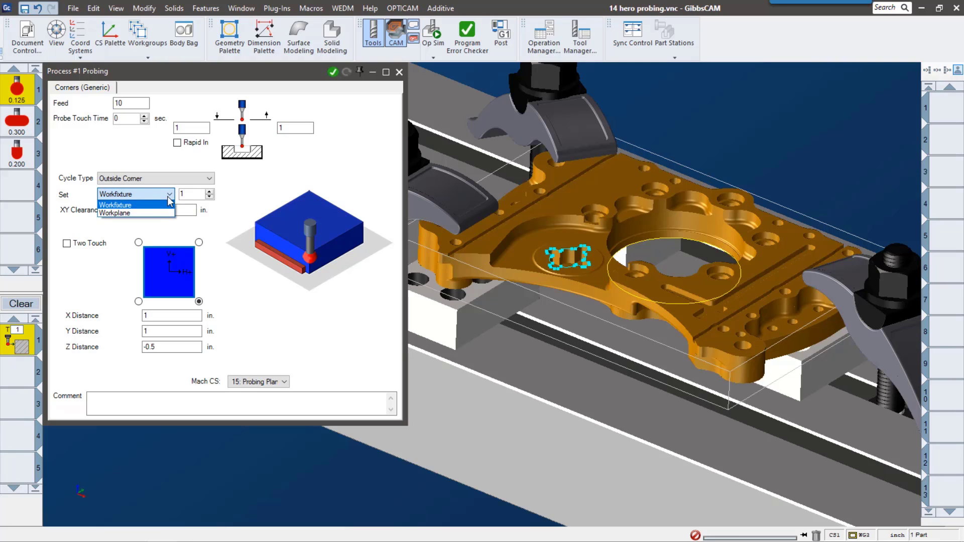
click(116, 205)
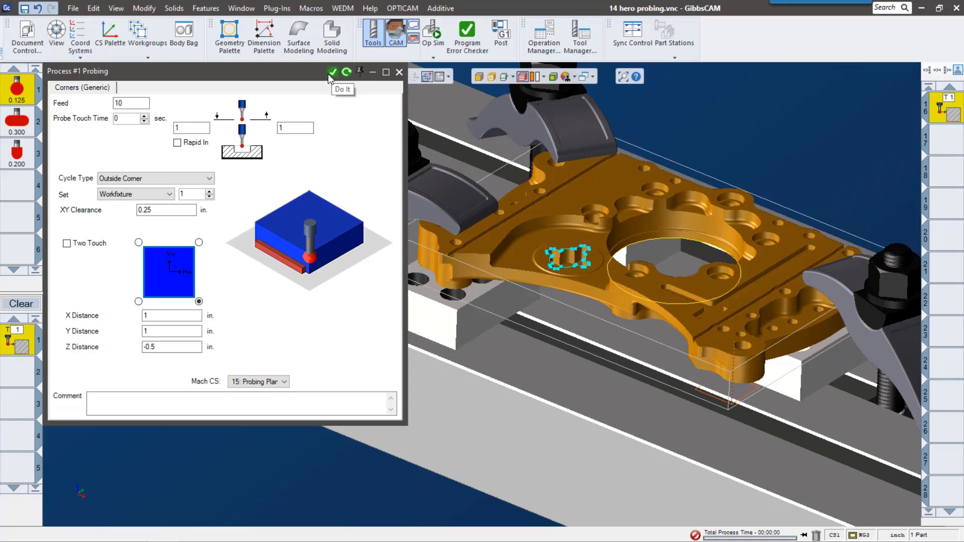
mouse_move(715, 396)
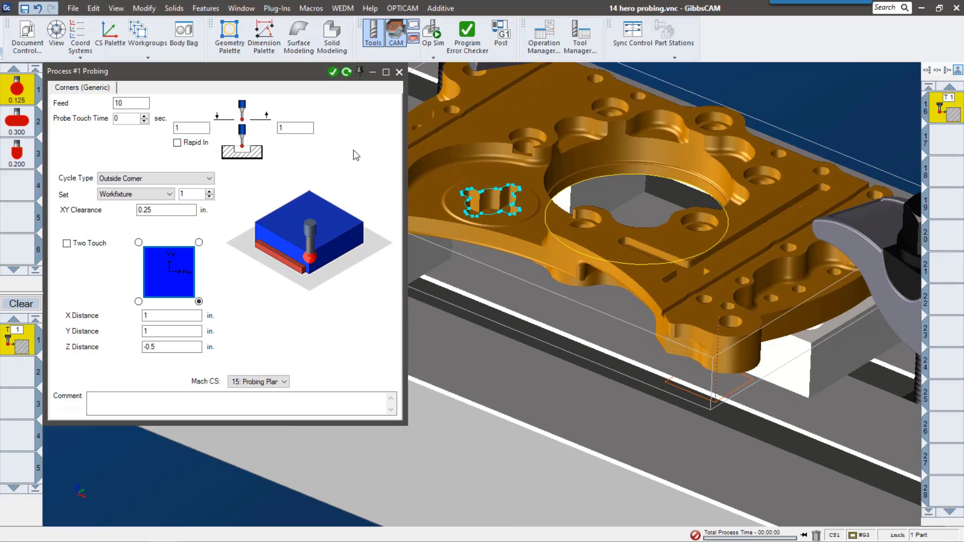
- Run Op Sim to watch the probe touch the part corner
click(434, 33)
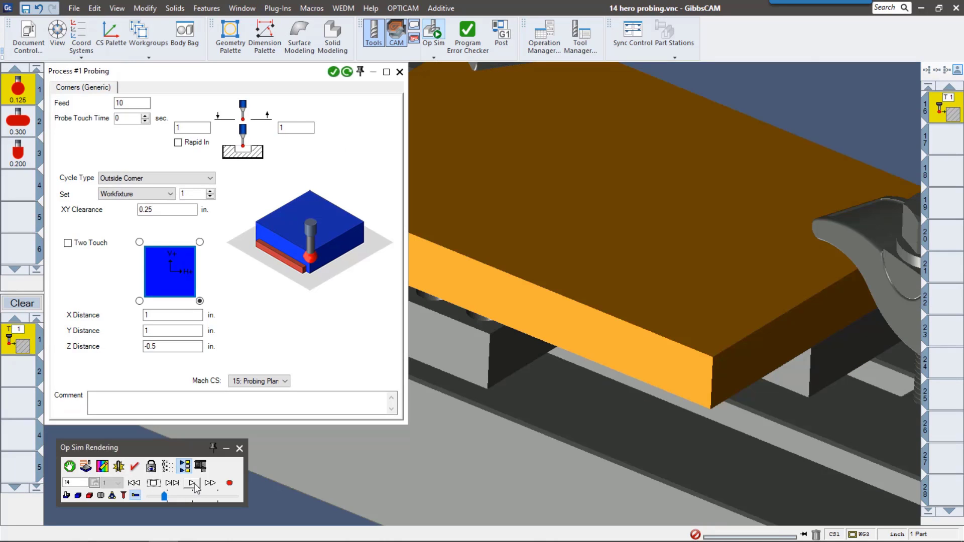
click(192, 484)
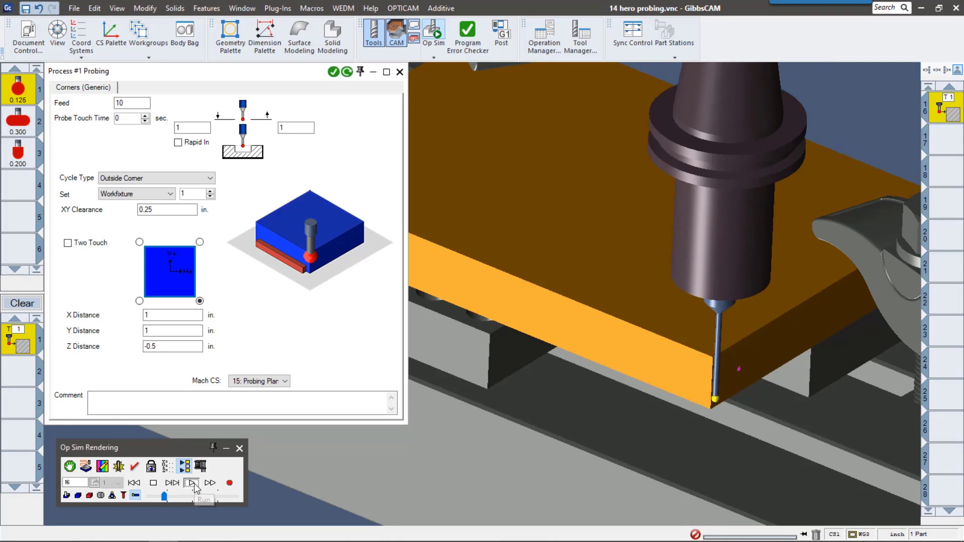
click(192, 483)
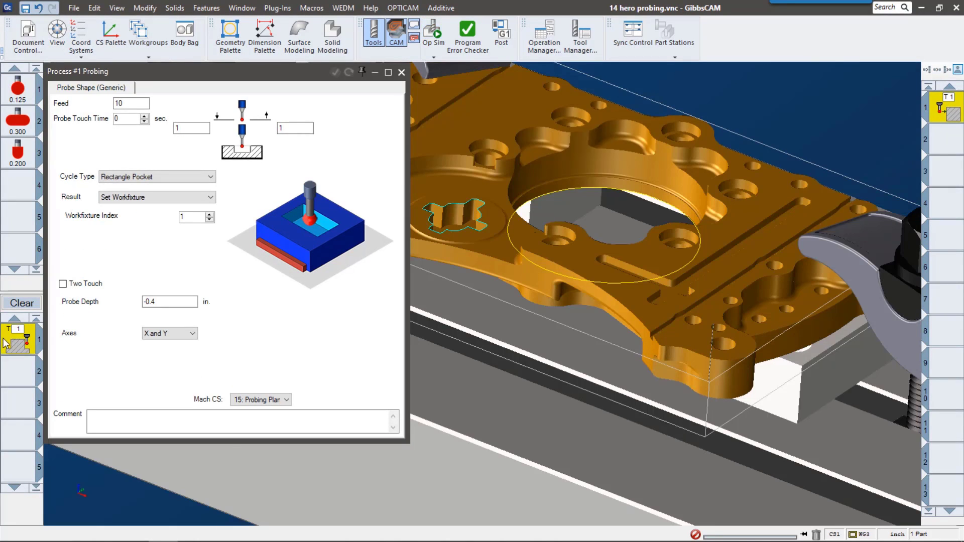
- Switch the probing cycle to Single Surface along Z, setting workfixture 1
right_click(18, 335)
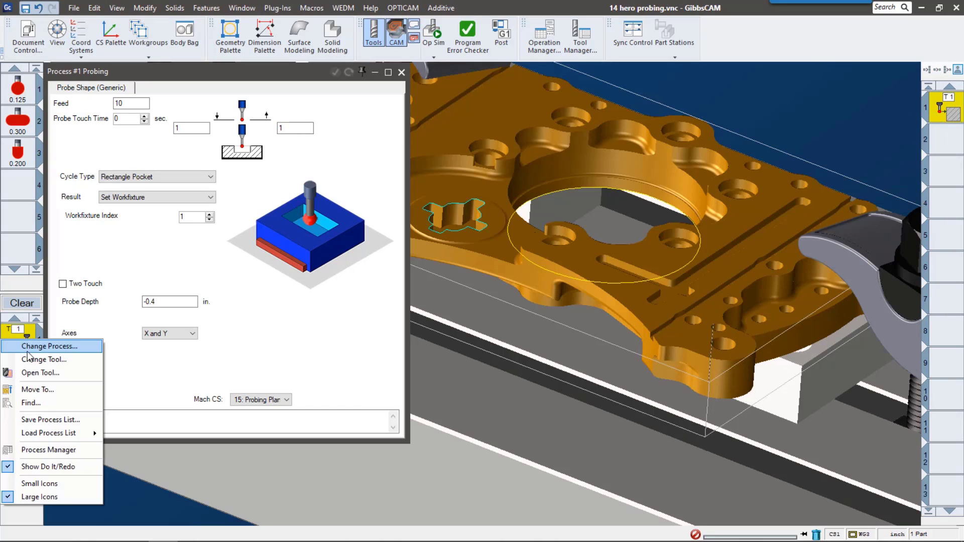
click(49, 346)
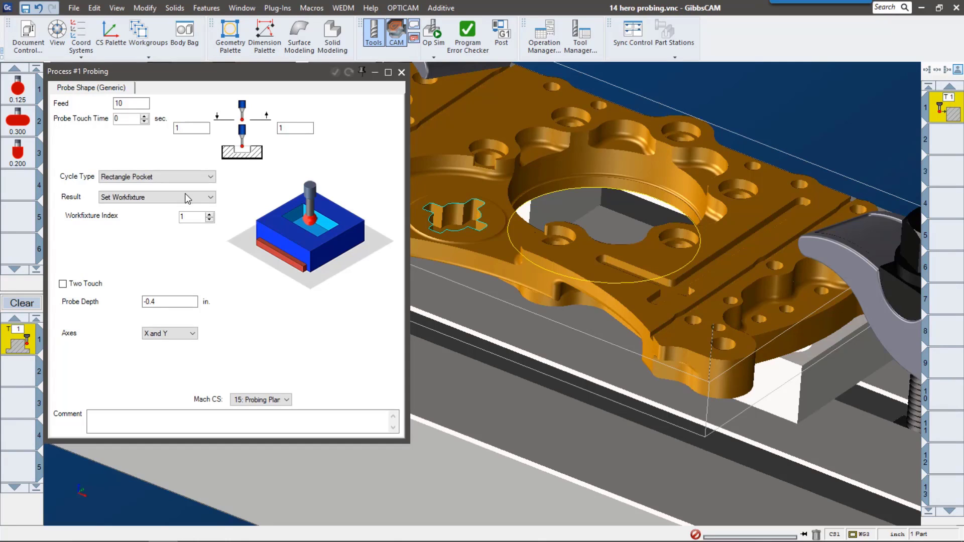
click(156, 176)
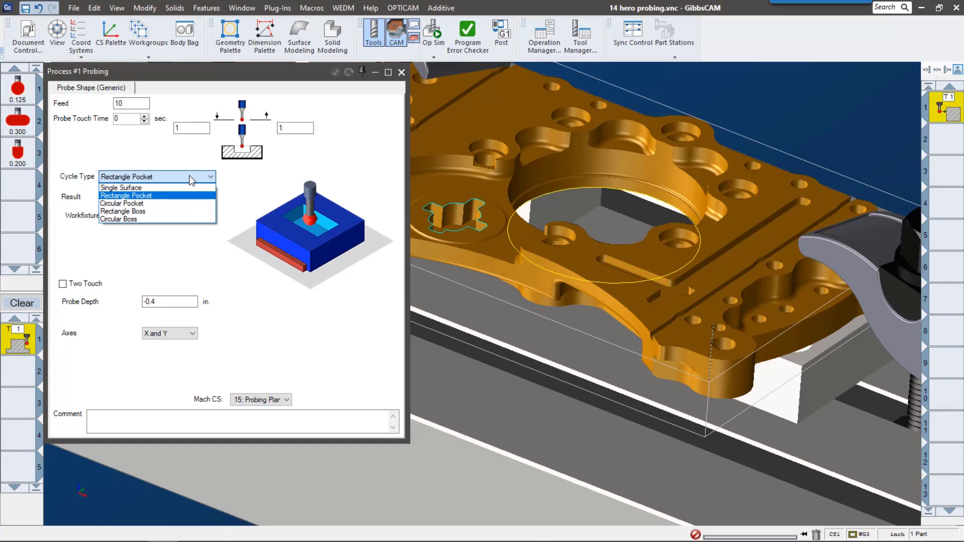
mouse_move(162, 220)
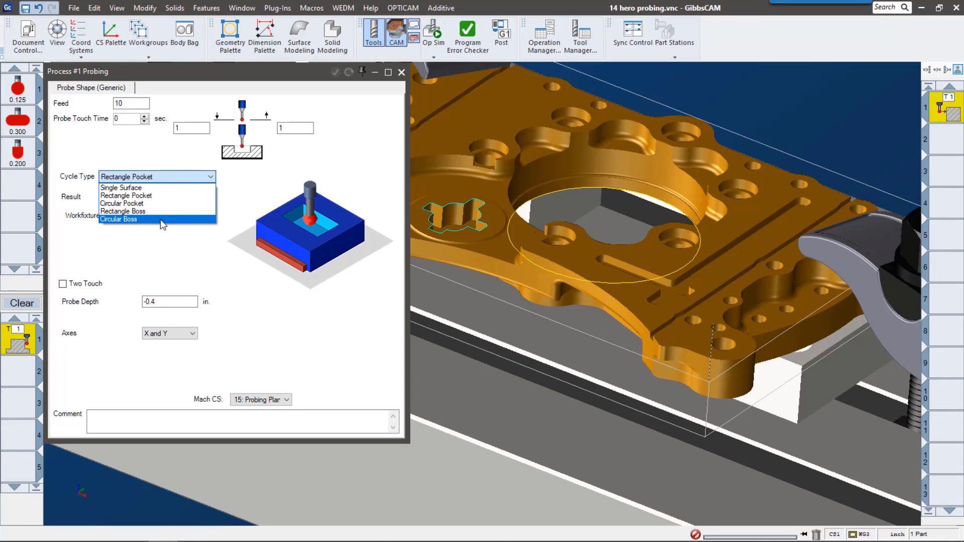
mouse_move(158, 195)
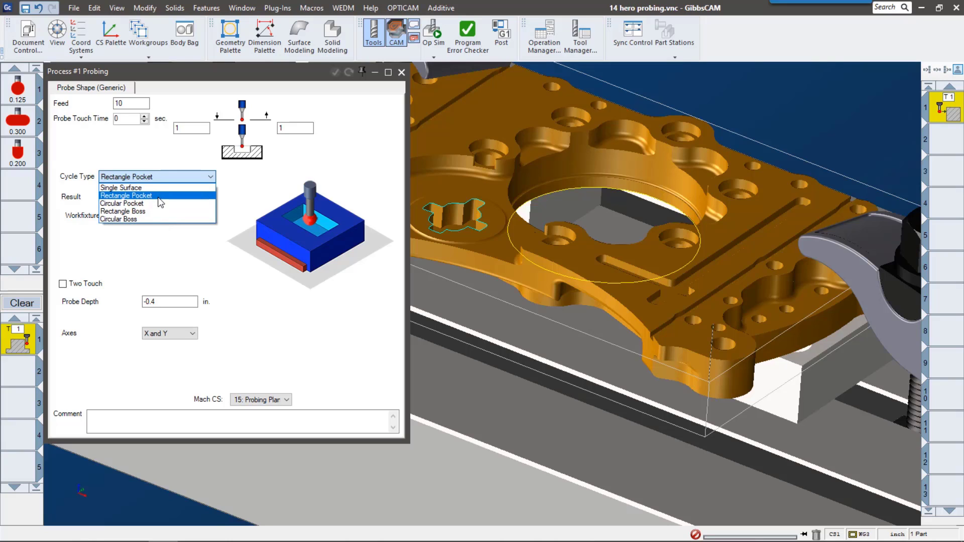
click(121, 188)
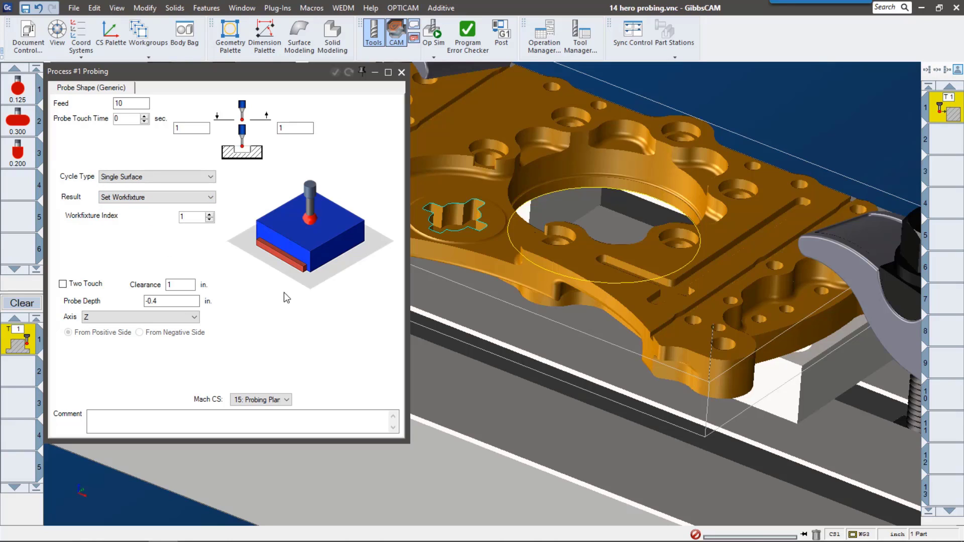
mouse_move(462, 206)
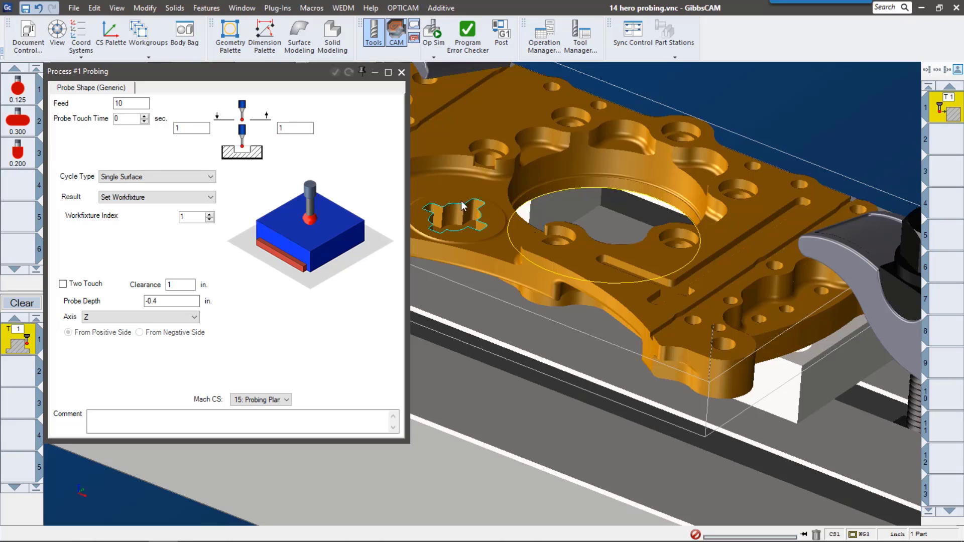
mouse_move(454, 205)
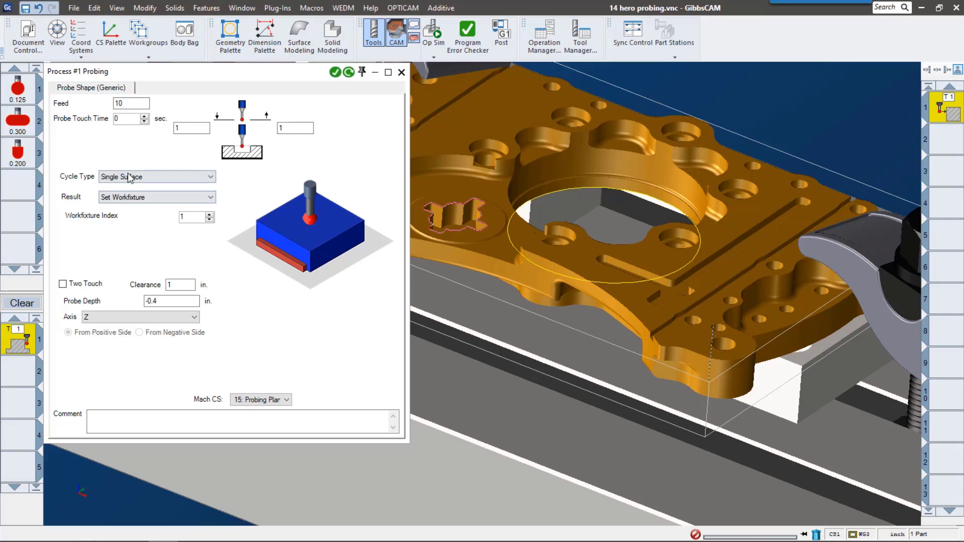
- Set the cycle to Rectangle Pocket along X and Y with a Measurement result
click(156, 176)
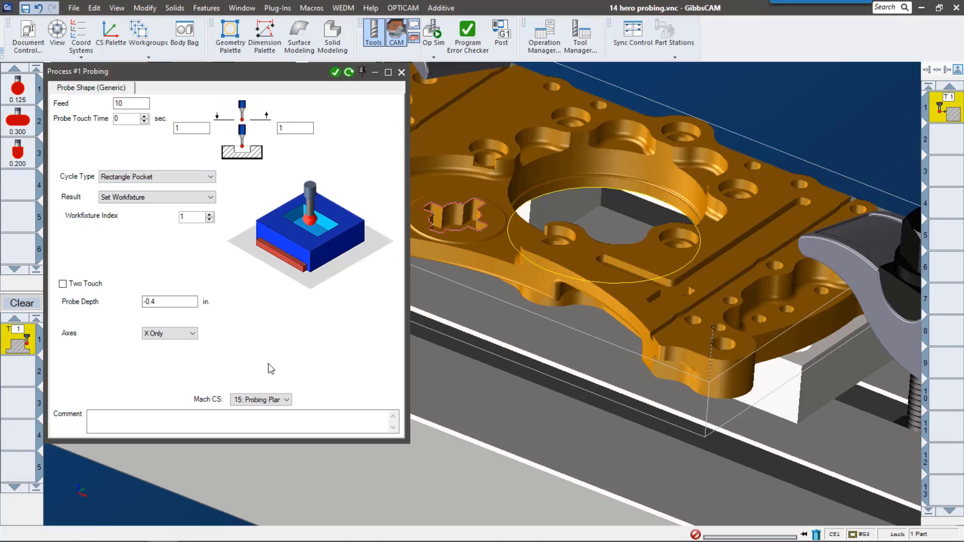
click(169, 334)
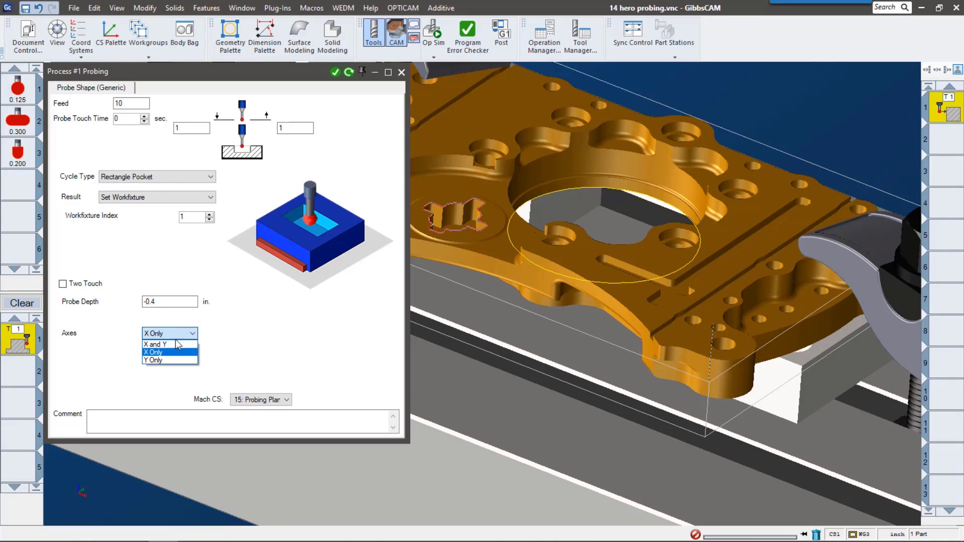
click(155, 343)
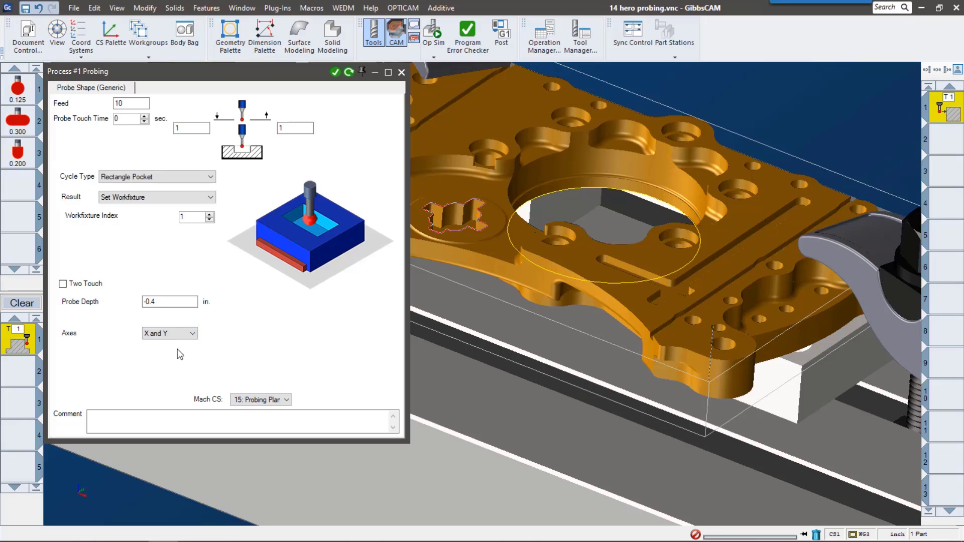
click(335, 72)
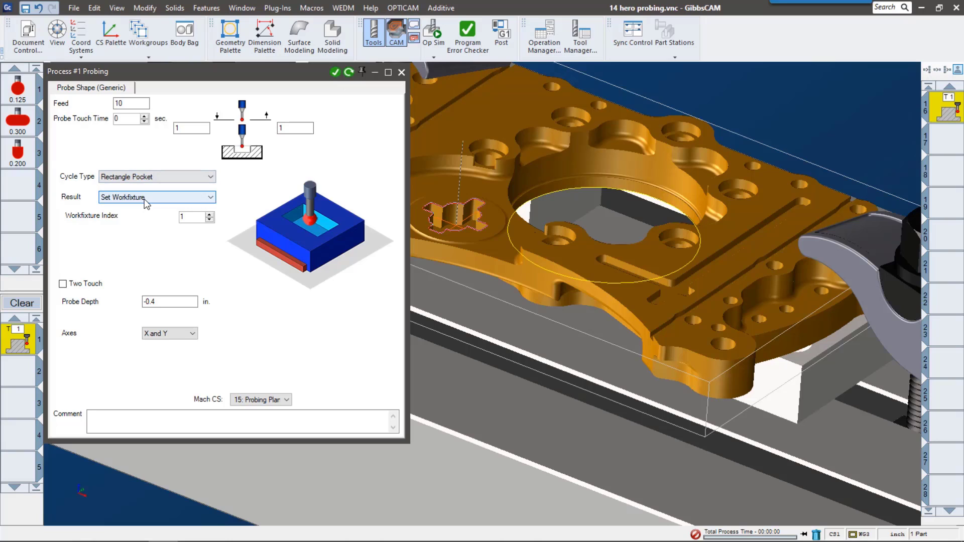
click(156, 197)
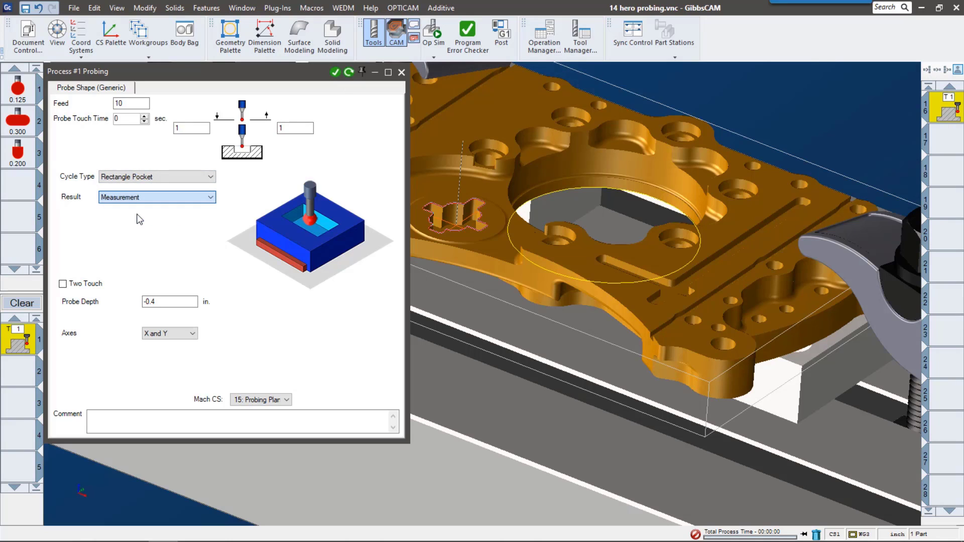
- Make an undersize result GoTo the Sleeve Bore process instead of raising an alarm
click(156, 197)
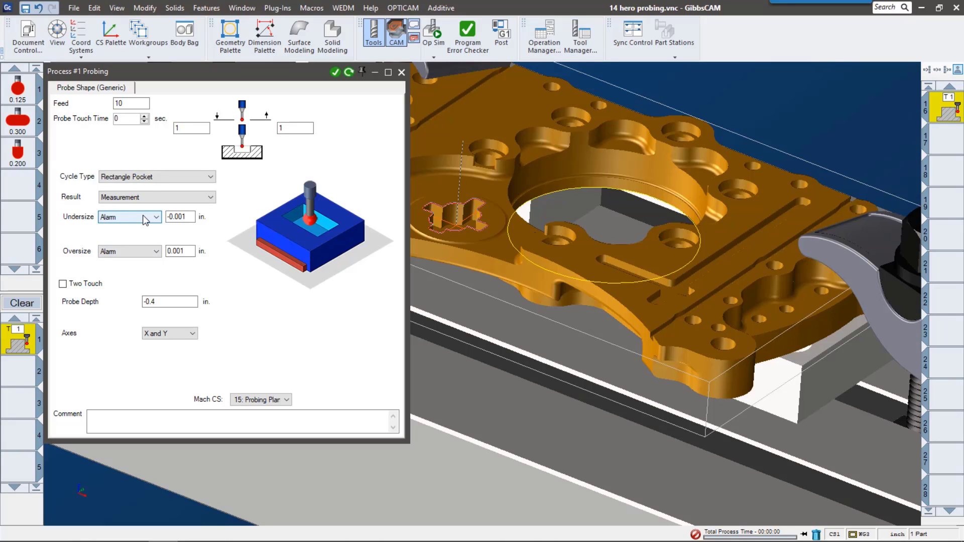
click(154, 217)
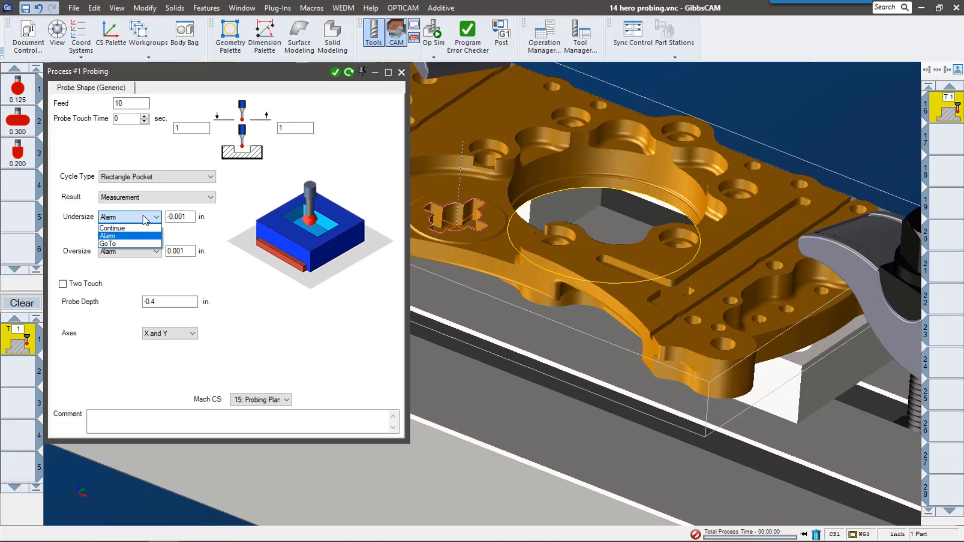
mouse_move(136, 245)
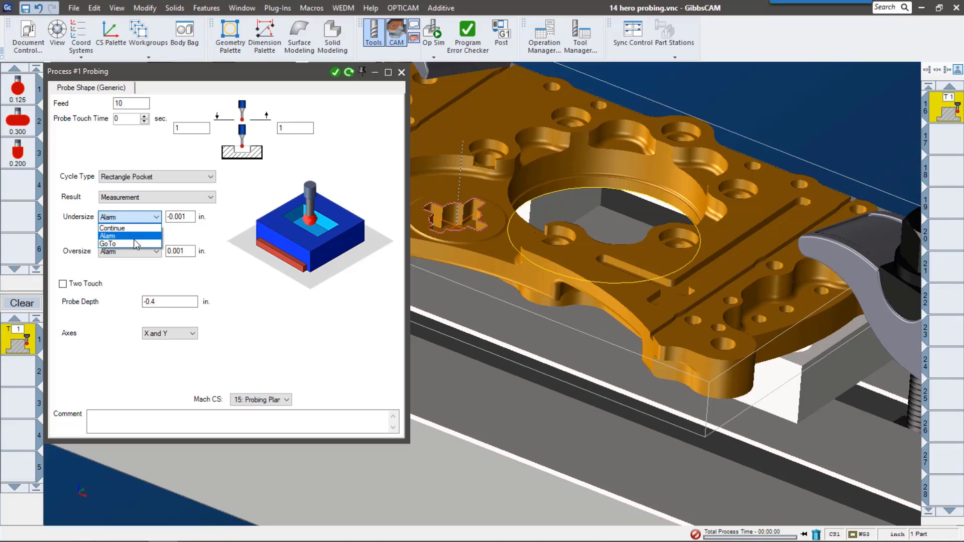
mouse_move(120, 244)
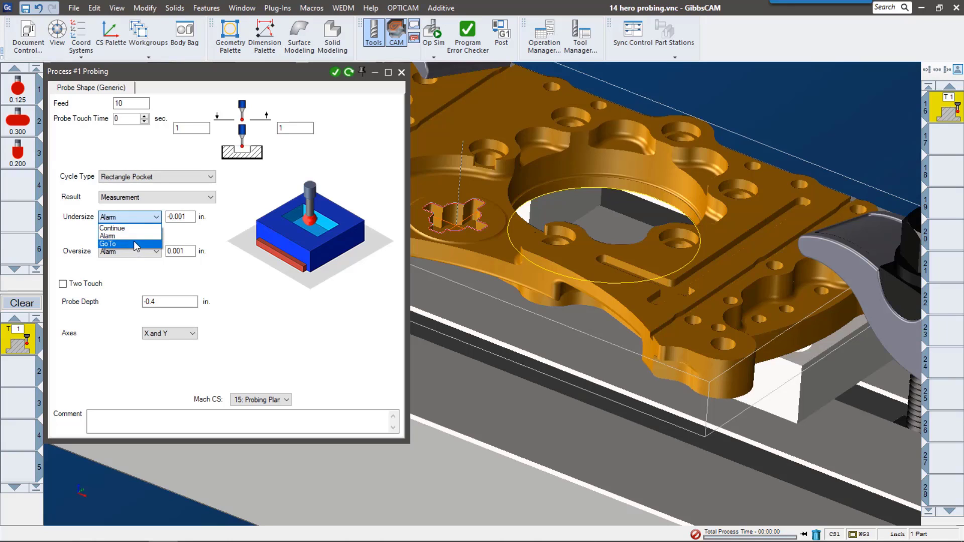
click(134, 244)
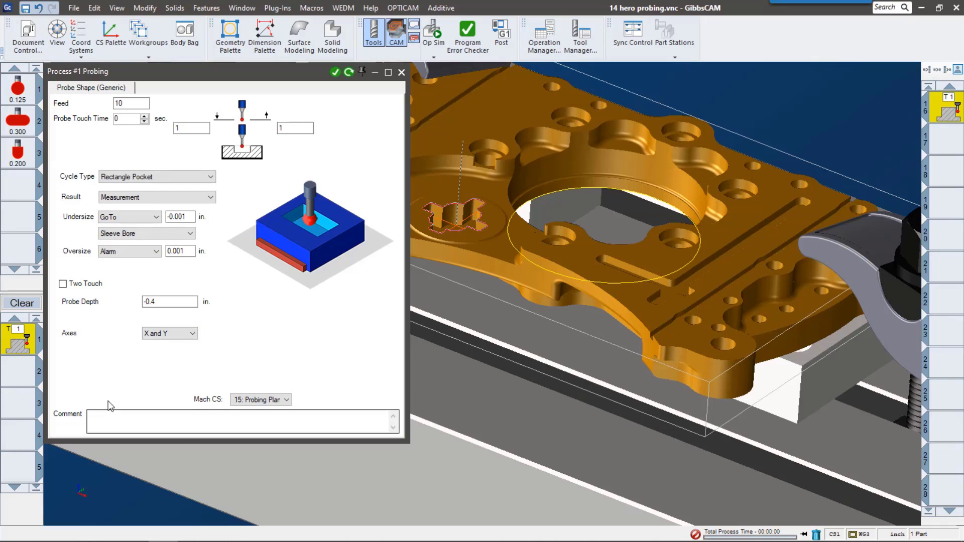
mouse_move(18, 375)
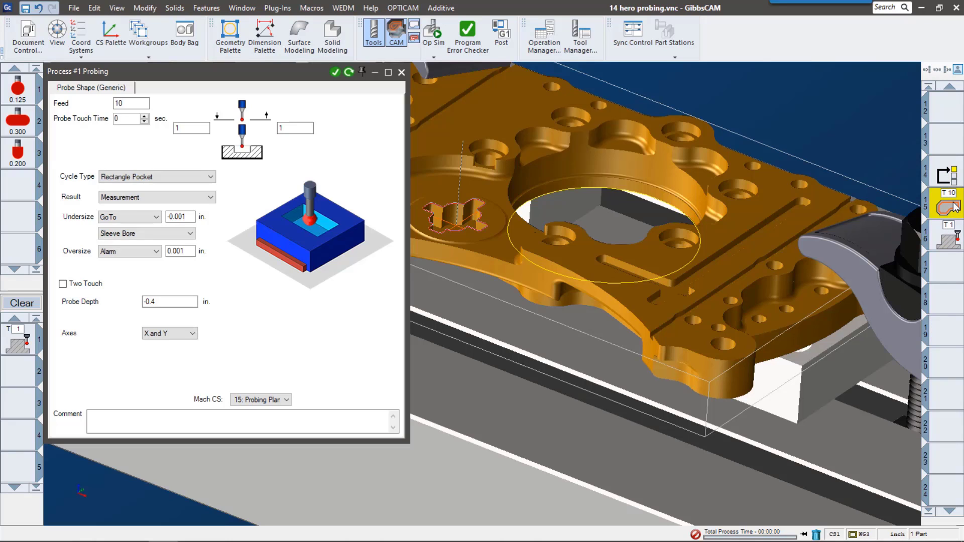
click(401, 72)
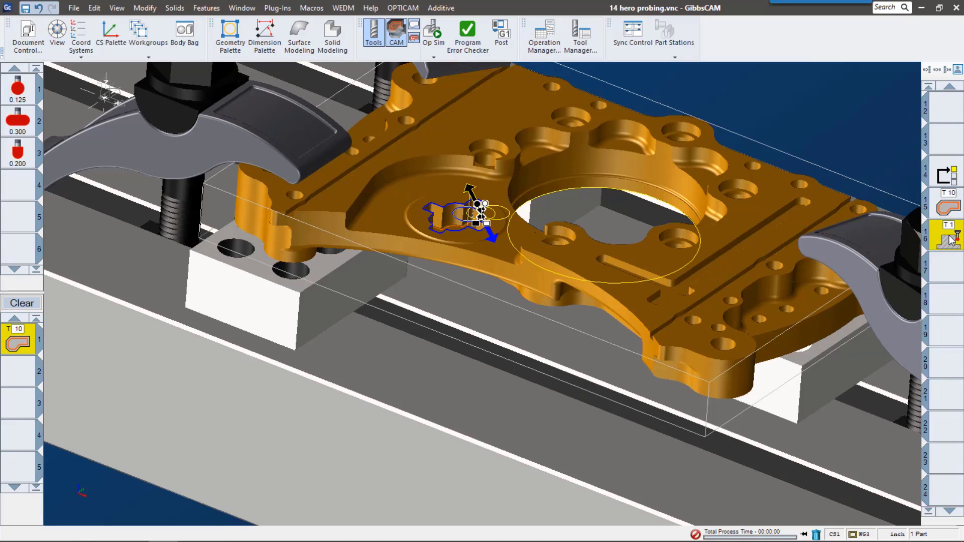
- Reopen the probing process, then launch Op Sim Rendering
click(19, 342)
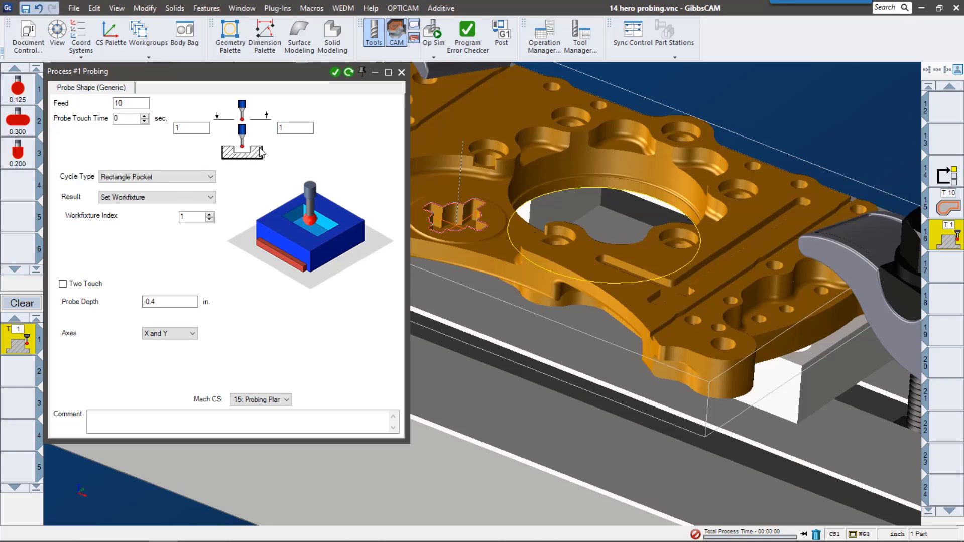
click(432, 34)
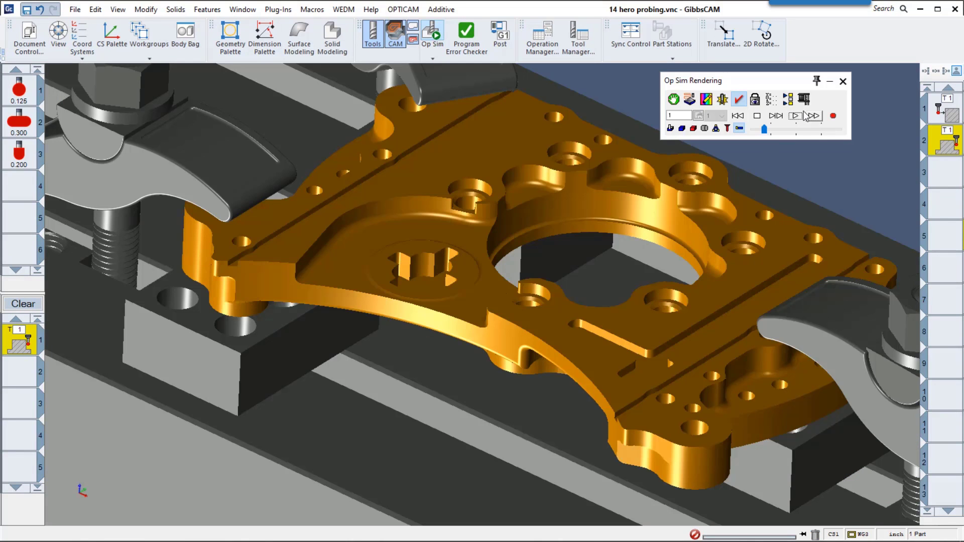
- Play the simulation through the probe touches and the pocket rework
click(794, 116)
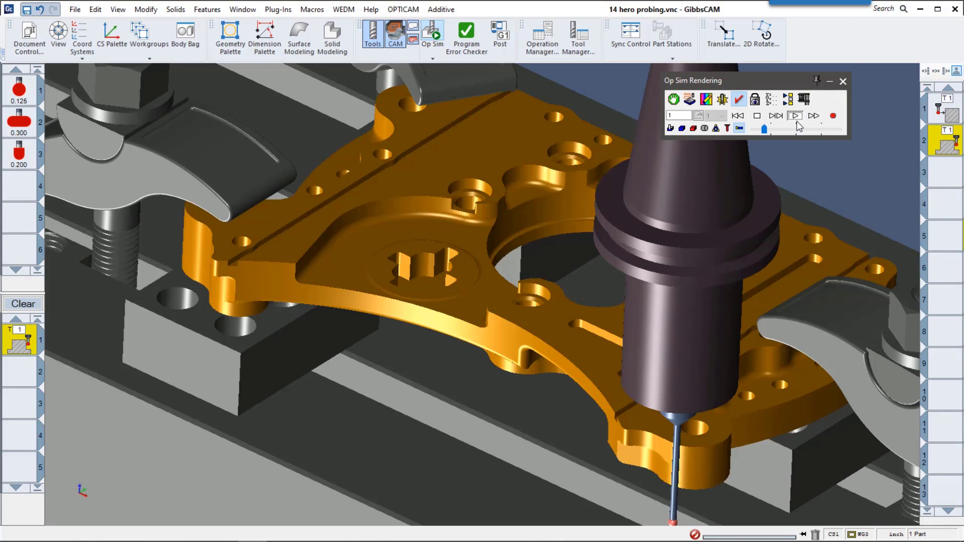
mouse_move(795, 115)
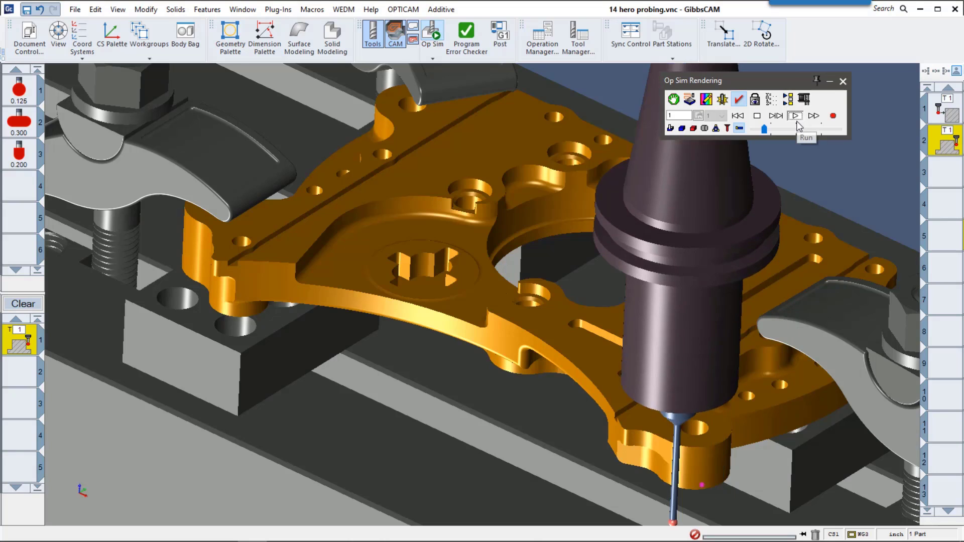
click(795, 116)
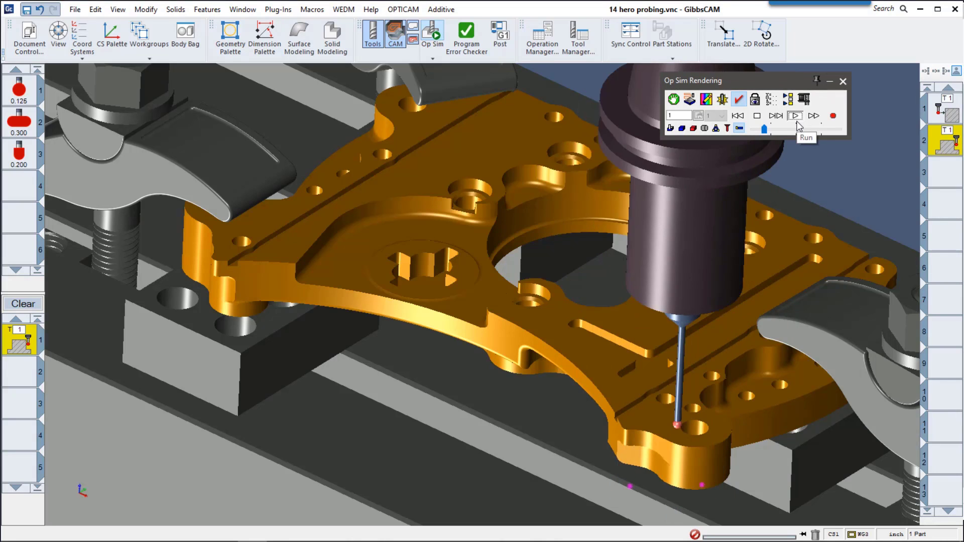
click(794, 116)
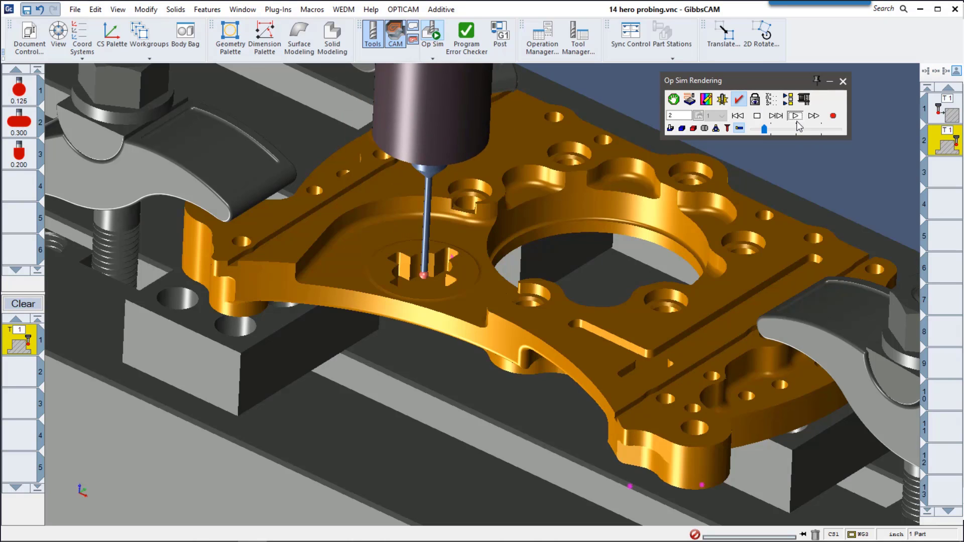
click(794, 115)
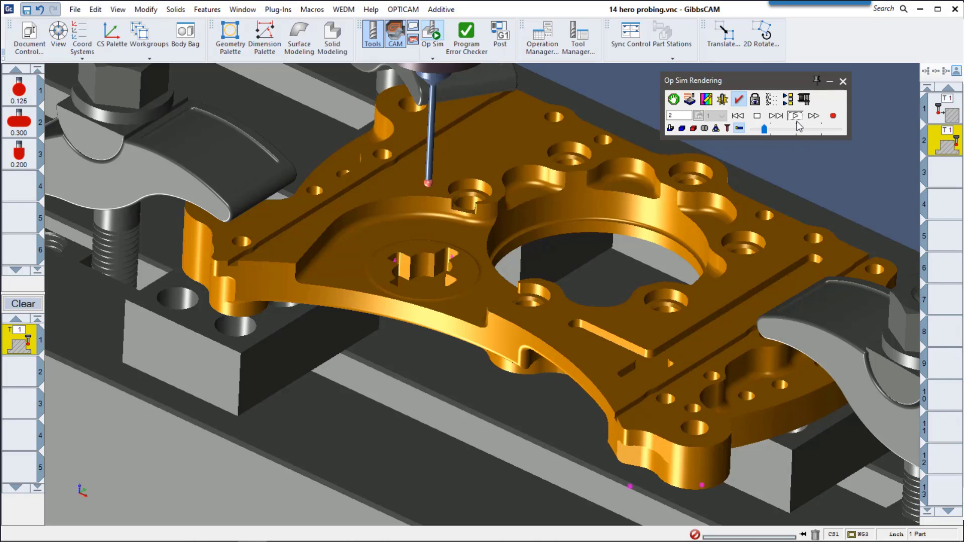
click(795, 116)
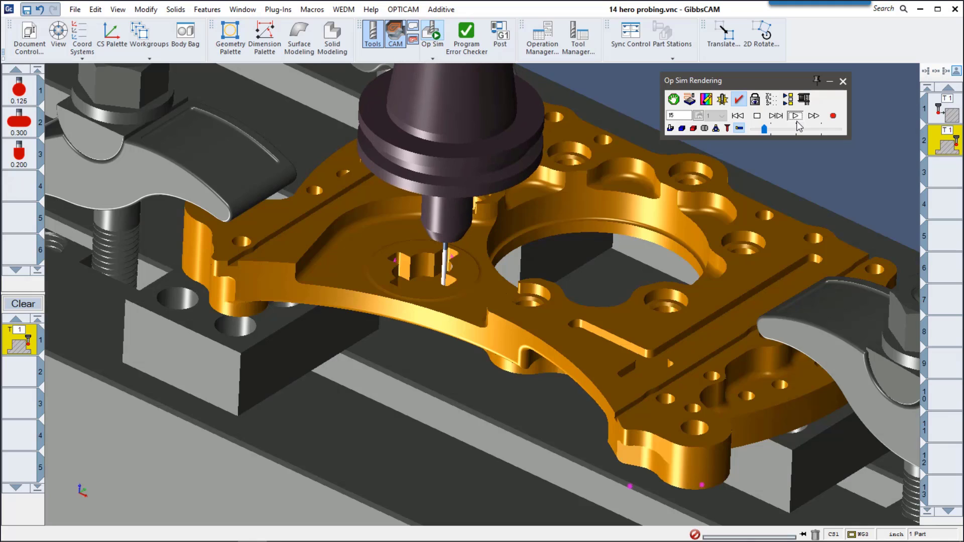
click(794, 116)
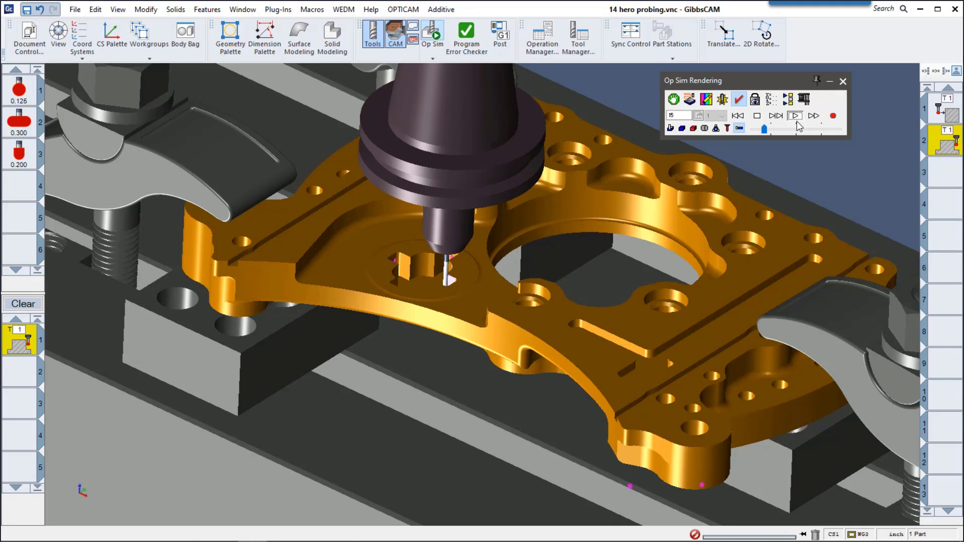
click(795, 115)
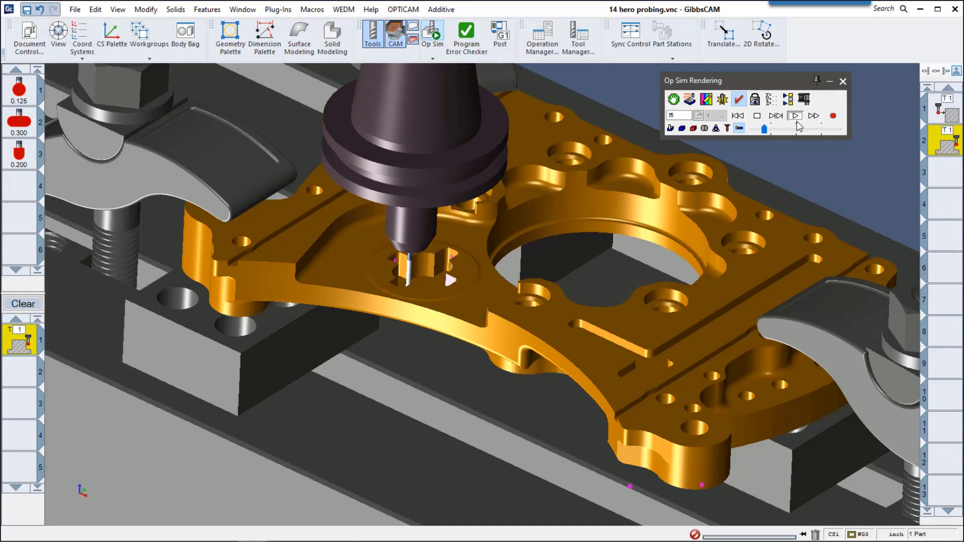
click(795, 115)
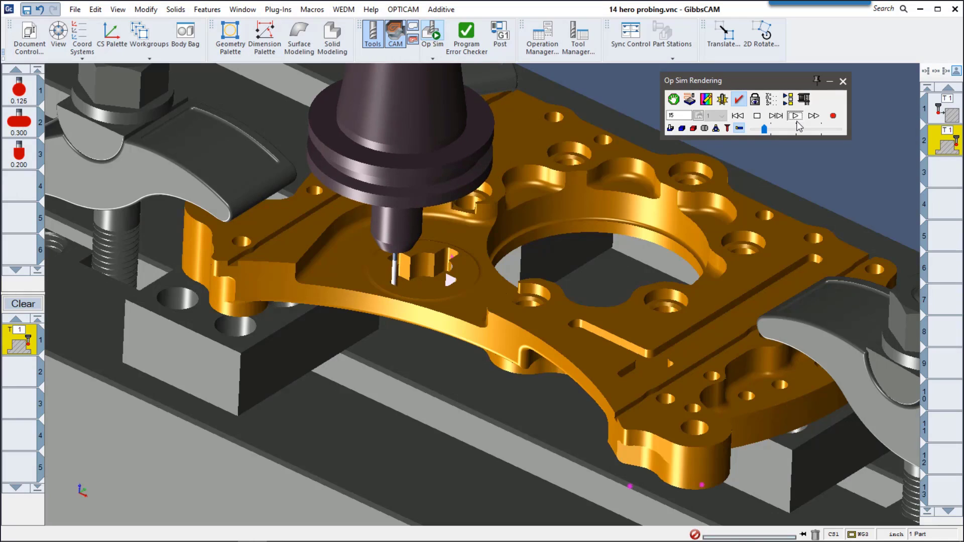
click(794, 115)
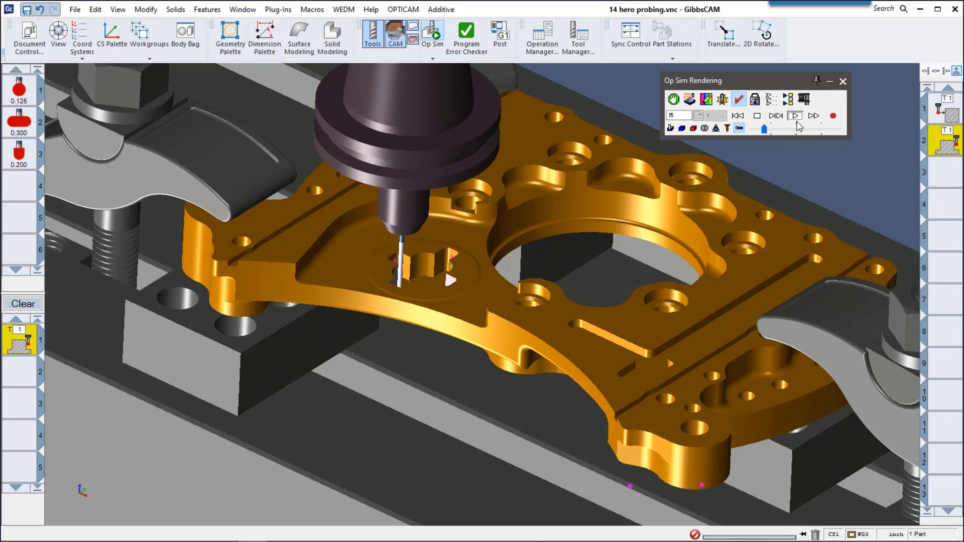
click(794, 116)
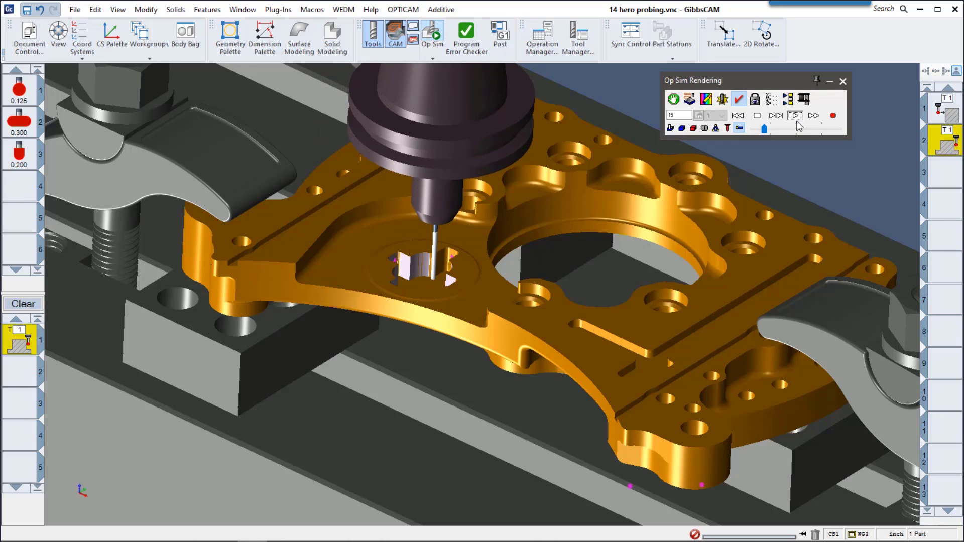
click(794, 116)
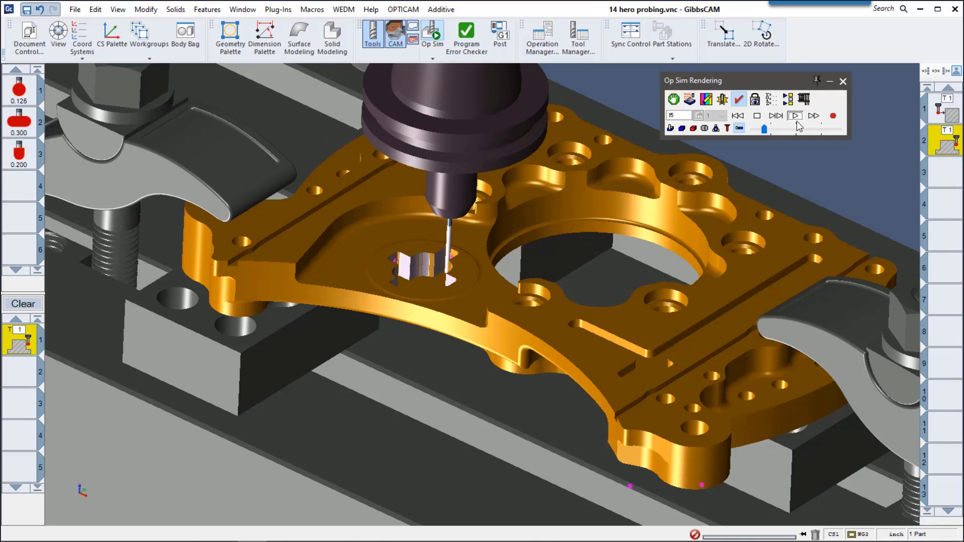
click(795, 115)
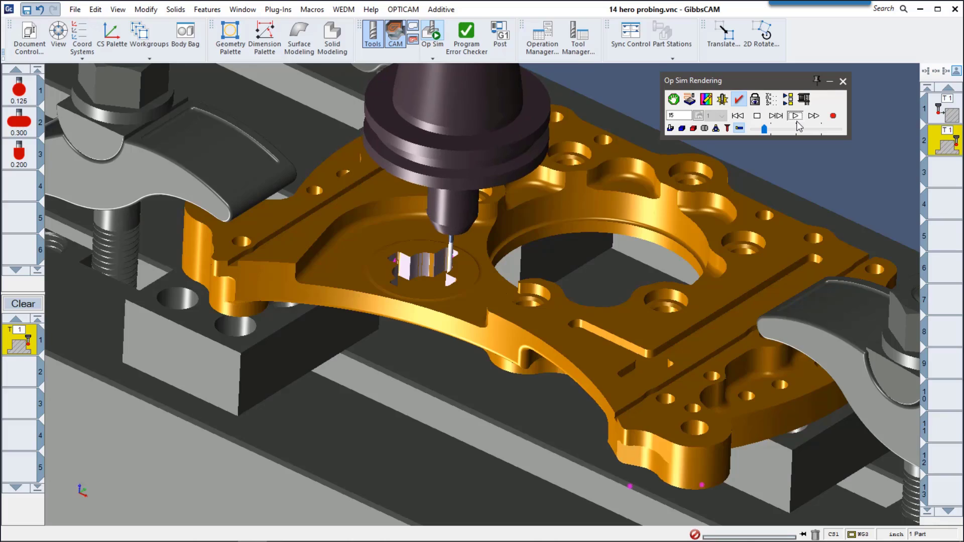